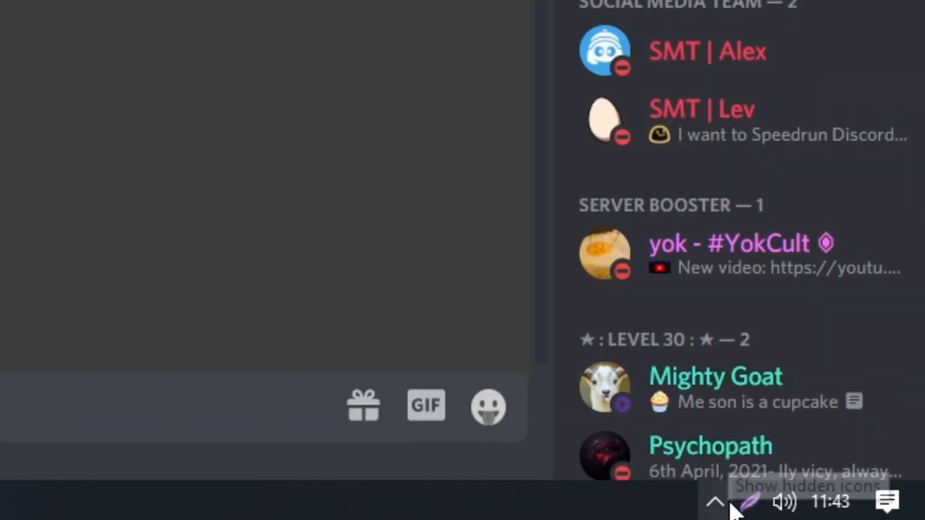
Reveal the system tray icons and jump to the Features section of premid.app
{"action": "left_click", "coordinate": [714, 502]}
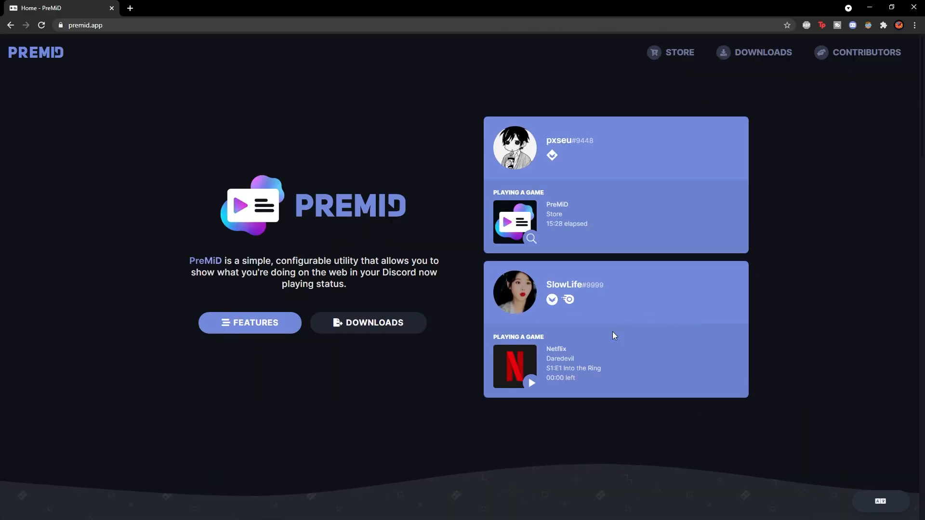
{"action": "mouse_move", "coordinate": [249, 323]}
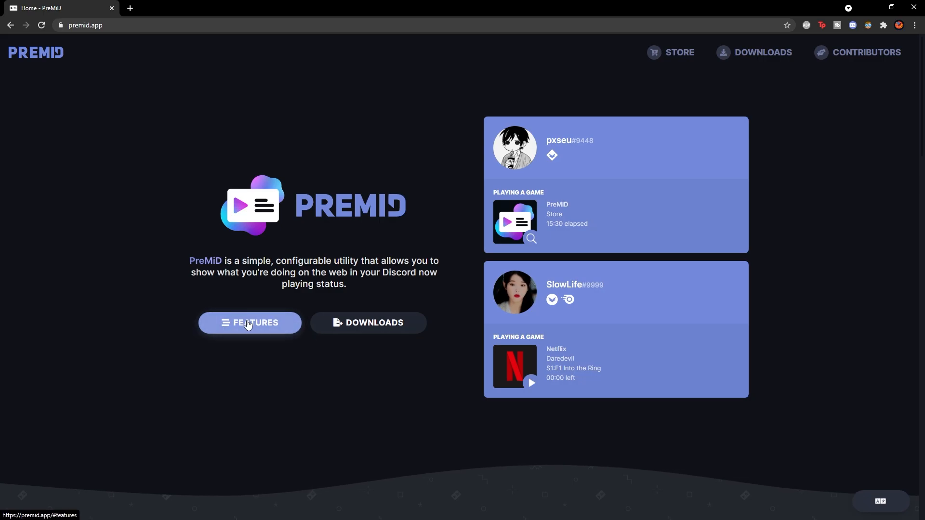
{"action": "left_click", "coordinate": [249, 323]}
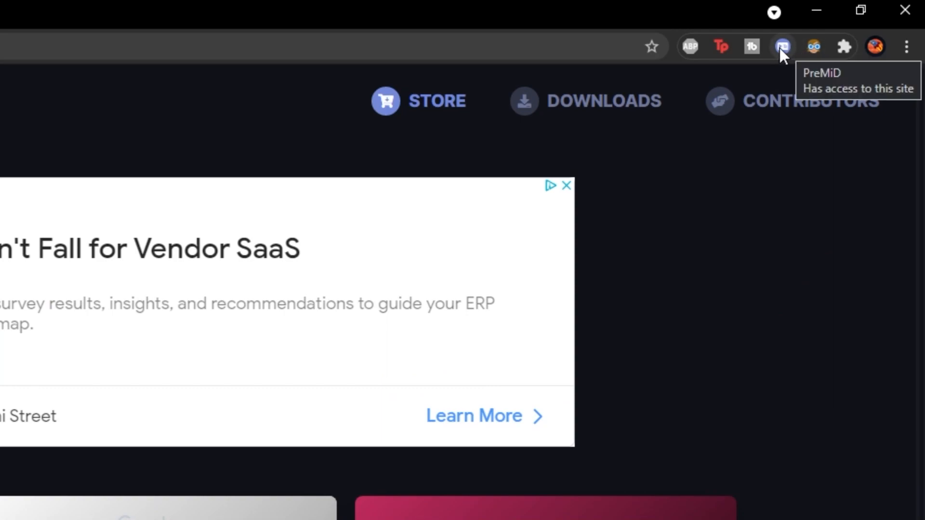
{"action": "left_click", "coordinate": [783, 46]}
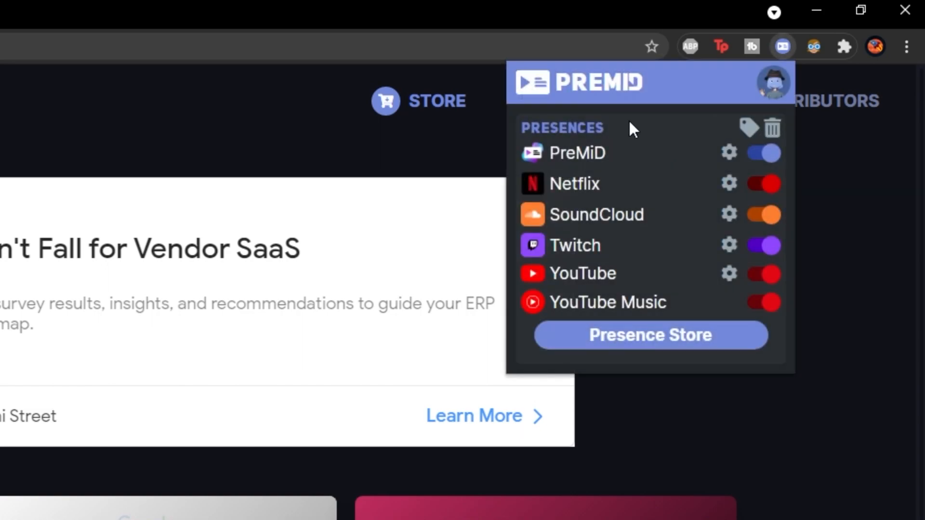
{"action": "mouse_move", "coordinate": [510, 207]}
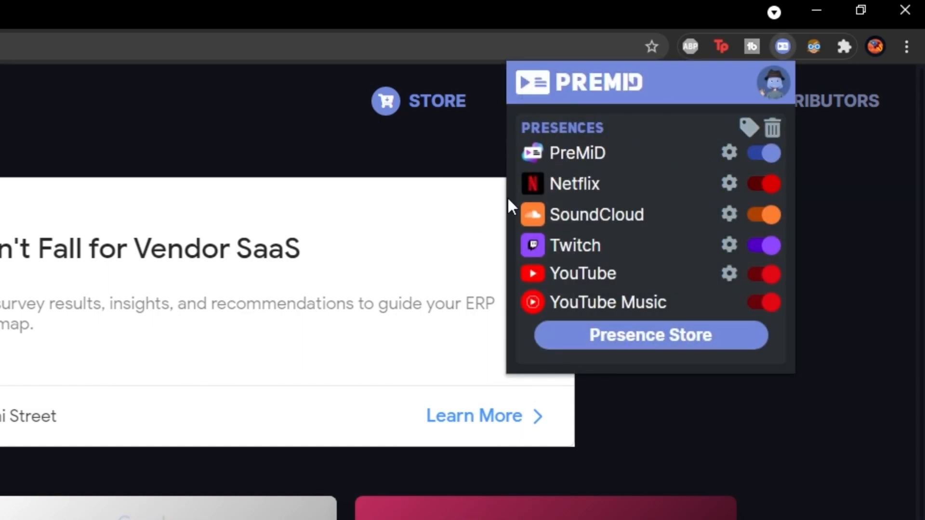
{"action": "mouse_move", "coordinate": [567, 156]}
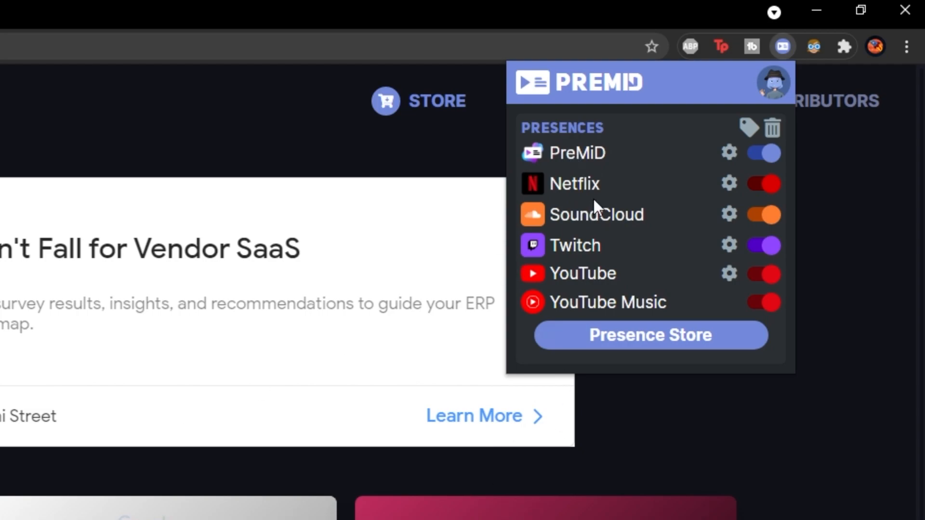
{"action": "mouse_move", "coordinate": [751, 149]}
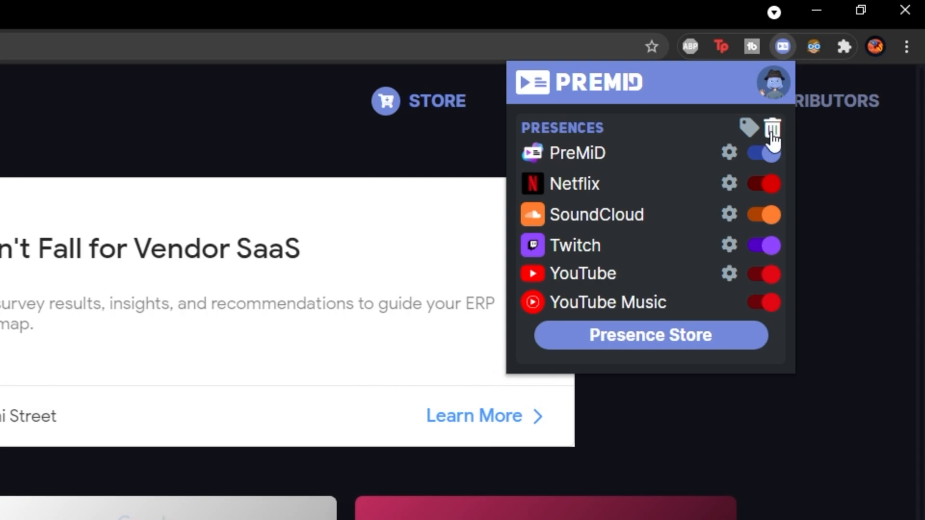
{"action": "left_click", "coordinate": [771, 127]}
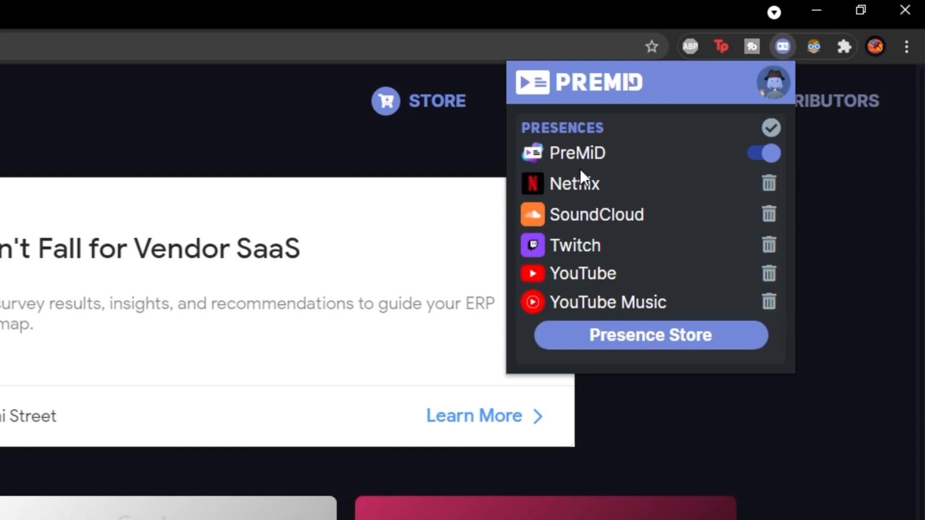
{"action": "mouse_move", "coordinate": [461, 169]}
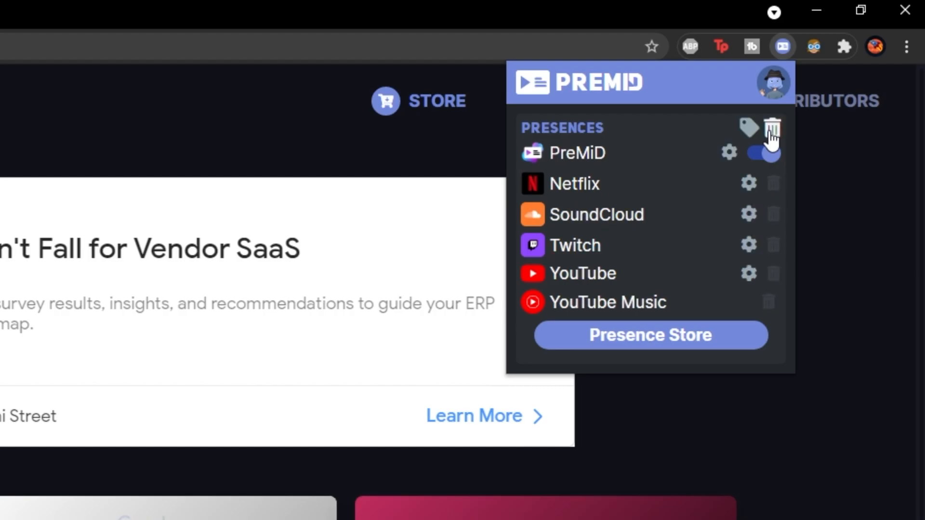
{"action": "left_click", "coordinate": [648, 336]}
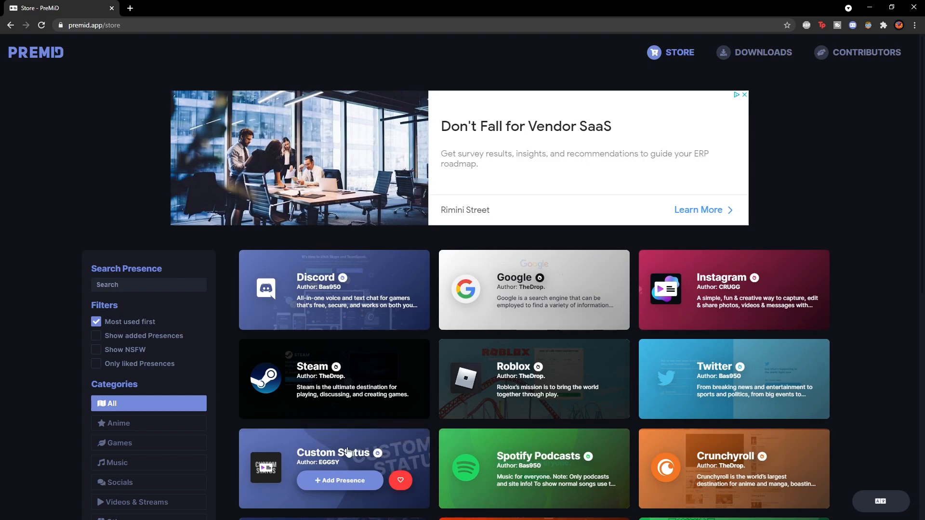
{"action": "mouse_move", "coordinate": [351, 453]}
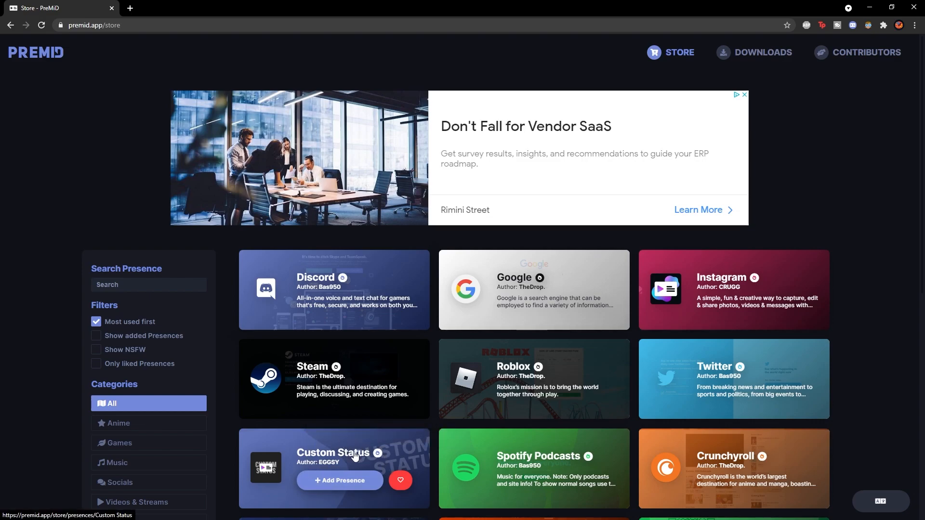
Add the Custom Status presence from its store details page
{"action": "left_click", "coordinate": [334, 466]}
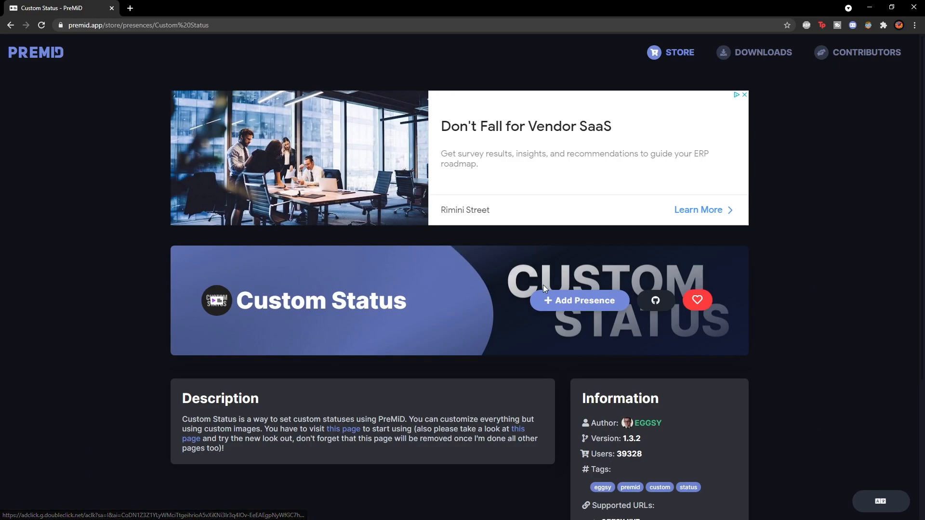
{"action": "scroll", "scroll_direction": "down", "scroll_amount": 3}
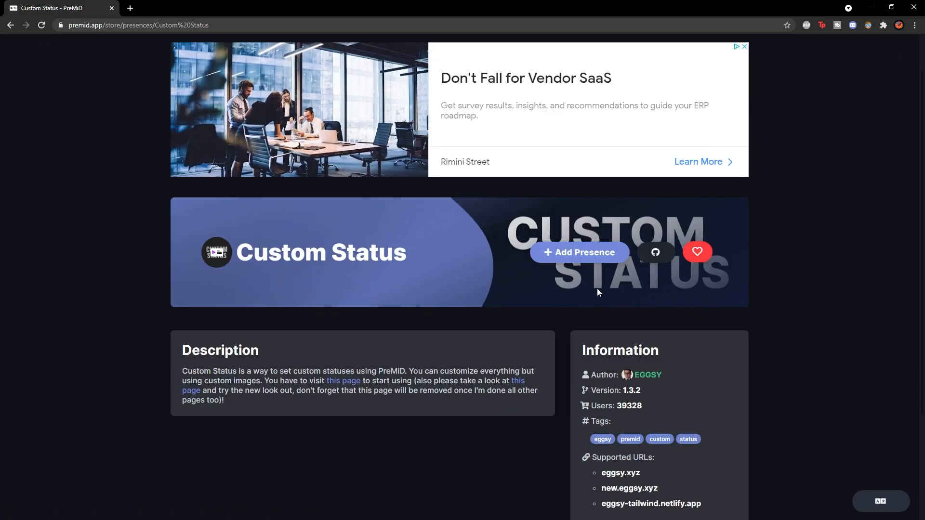
{"action": "mouse_move", "coordinate": [614, 266]}
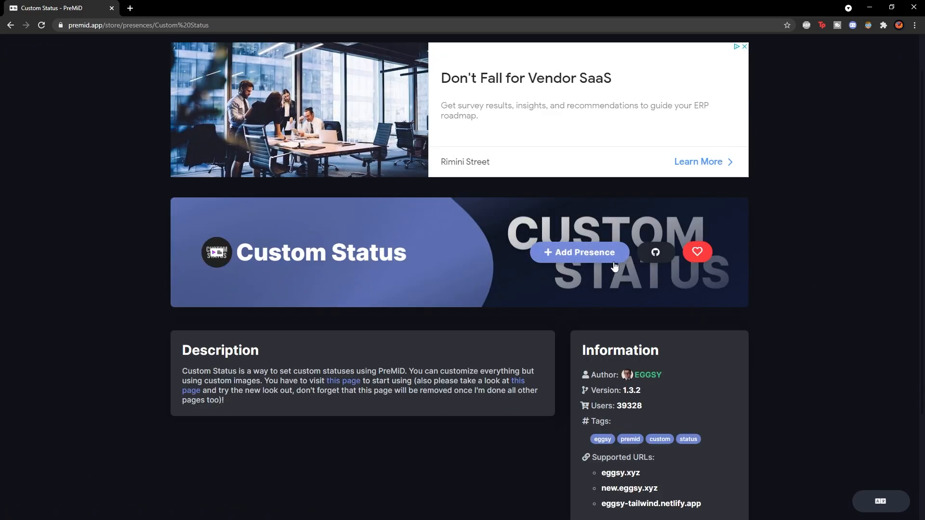
{"action": "left_click", "coordinate": [578, 252]}
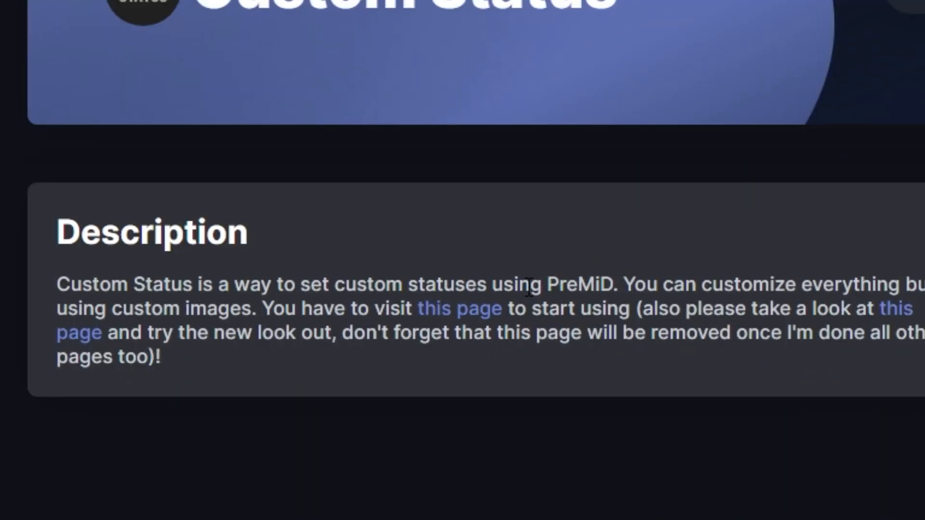
{"action": "mouse_move", "coordinate": [480, 322]}
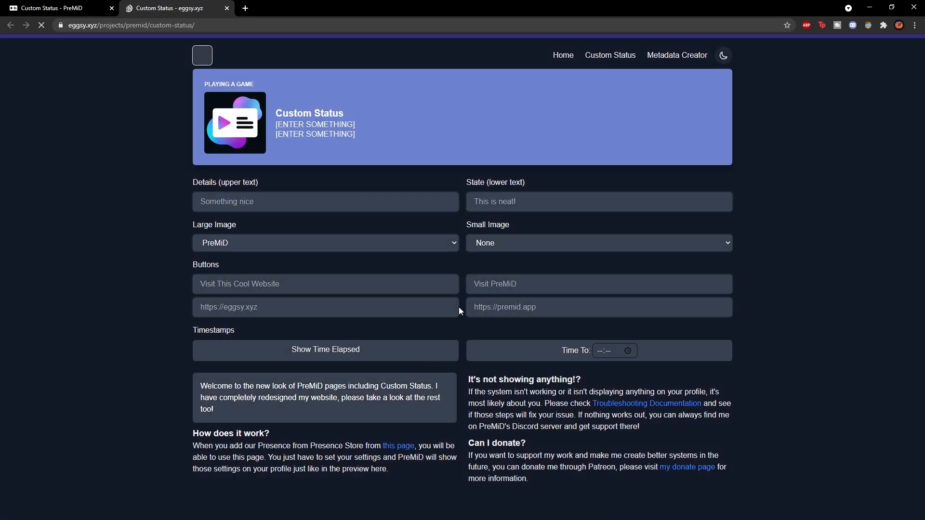
Enter 'pog' as the upper and lower status text on eggsy.xyz
{"action": "left_click", "coordinate": [41, 25]}
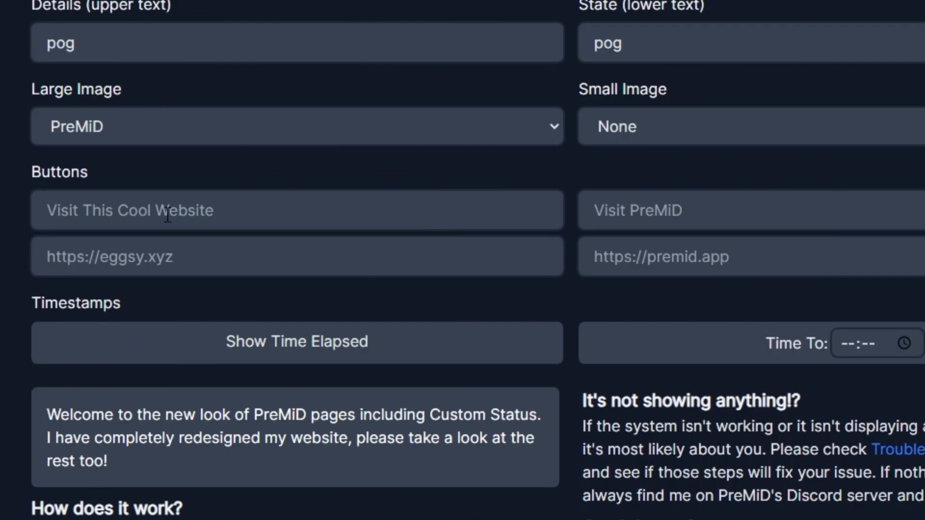
{"action": "mouse_move", "coordinate": [386, 214]}
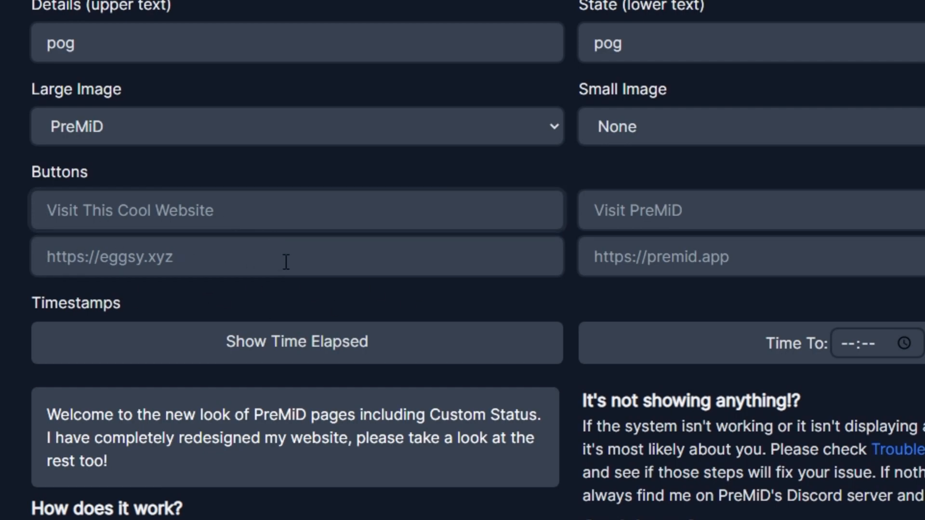
{"action": "mouse_move", "coordinate": [306, 269]}
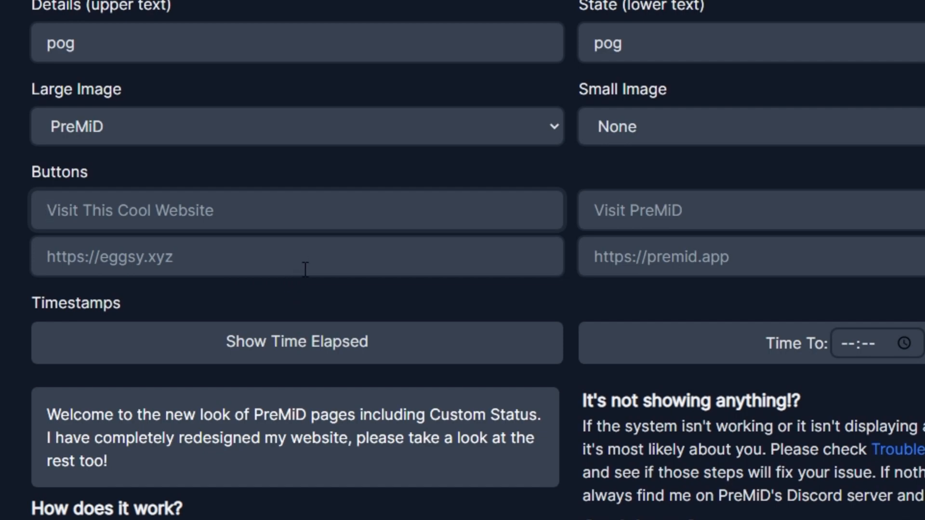
{"action": "mouse_move", "coordinate": [345, 336]}
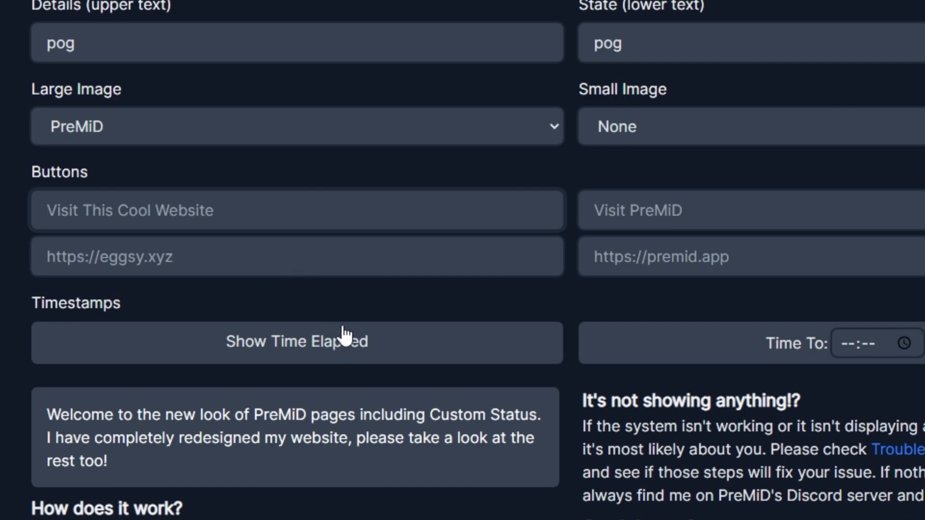
{"action": "mouse_move", "coordinate": [361, 312]}
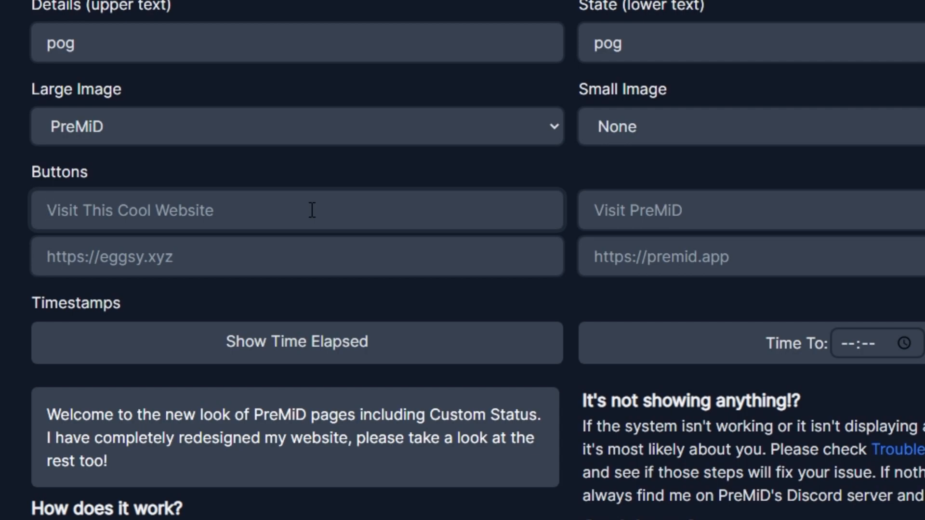
{"action": "type", "text": "the comfy corner"}
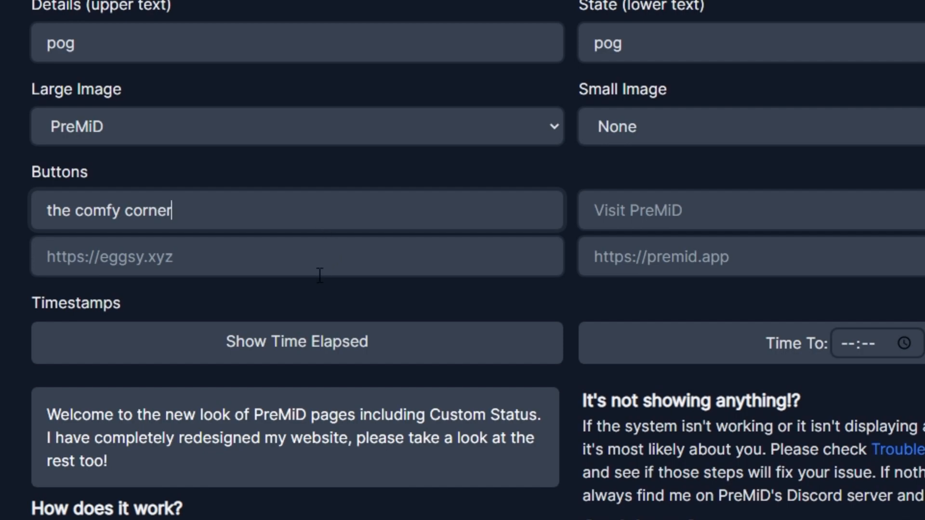
{"action": "type", "text": "https://discord.gg/PKrK435Kma"}
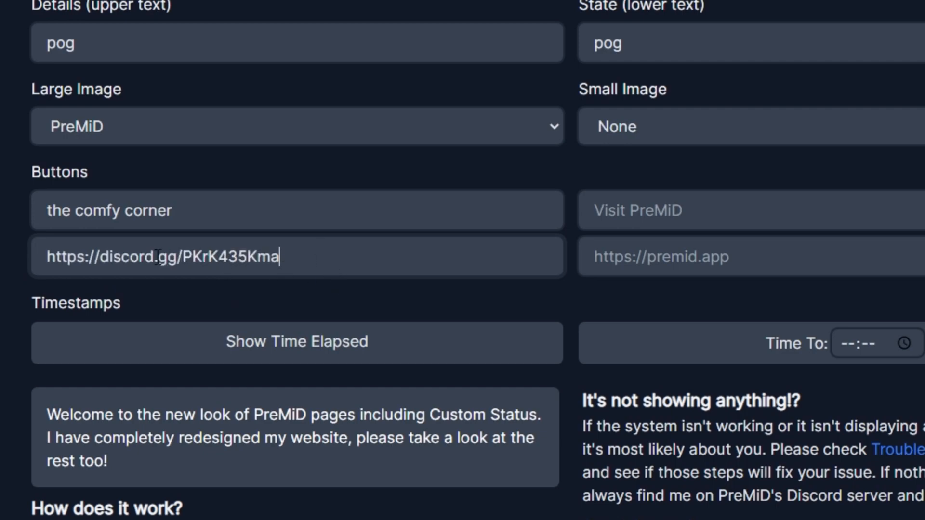
{"action": "triple_click", "coordinate": [162, 256]}
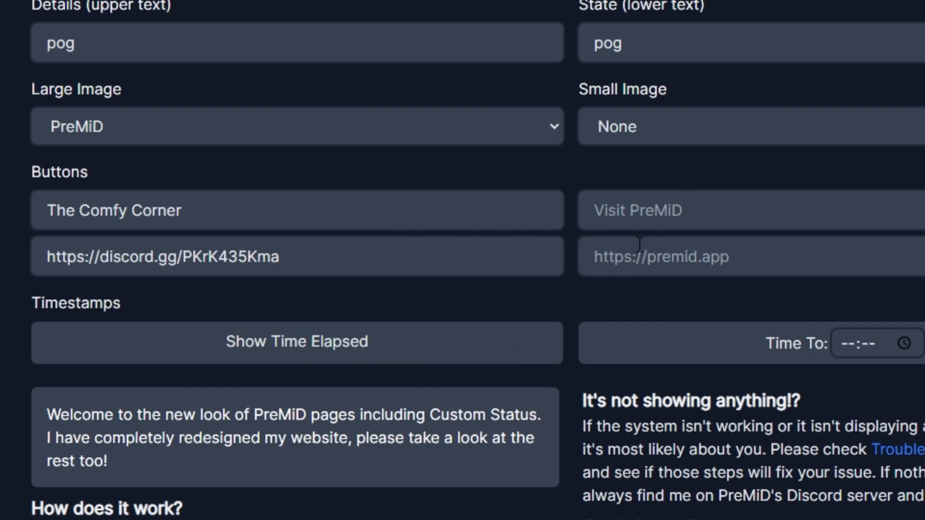
{"action": "mouse_move", "coordinate": [581, 197]}
{"action": "type", "text": "Youtube"}
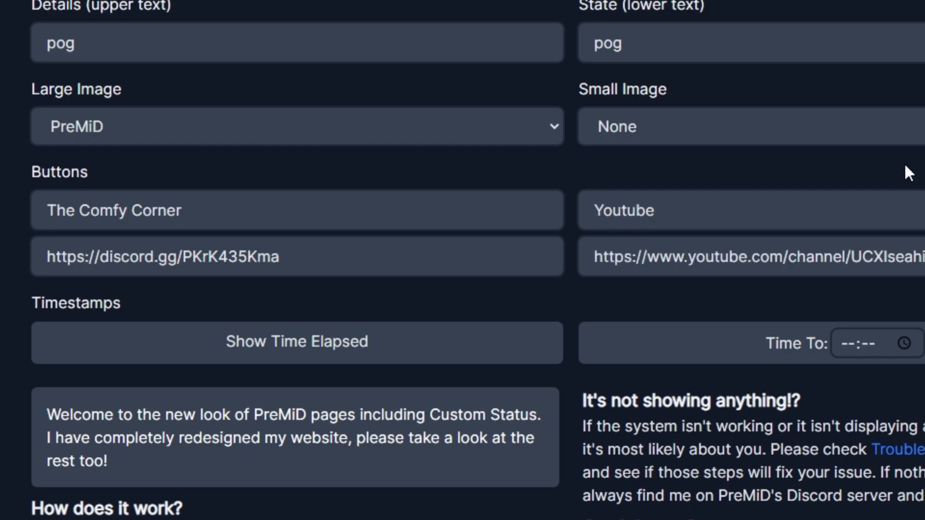
{"action": "mouse_move", "coordinate": [918, 187]}
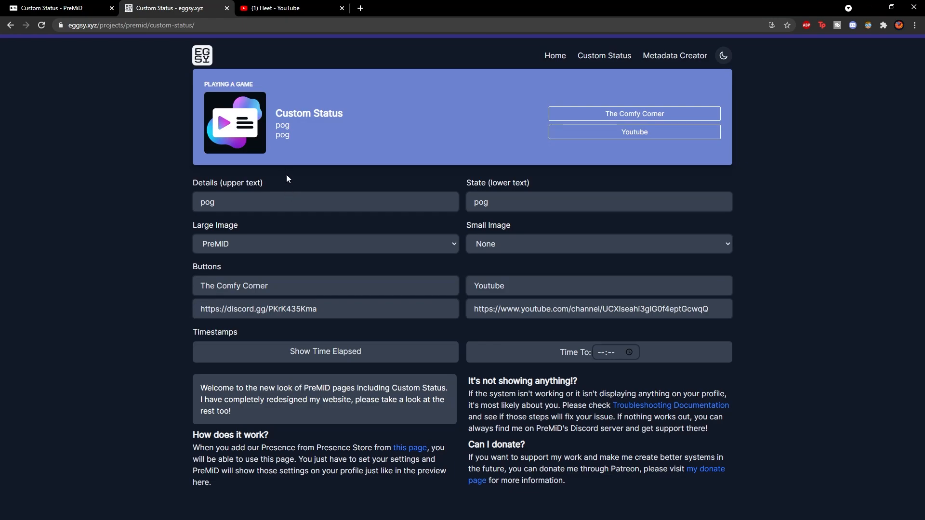
{"action": "mouse_move", "coordinate": [277, 9]}
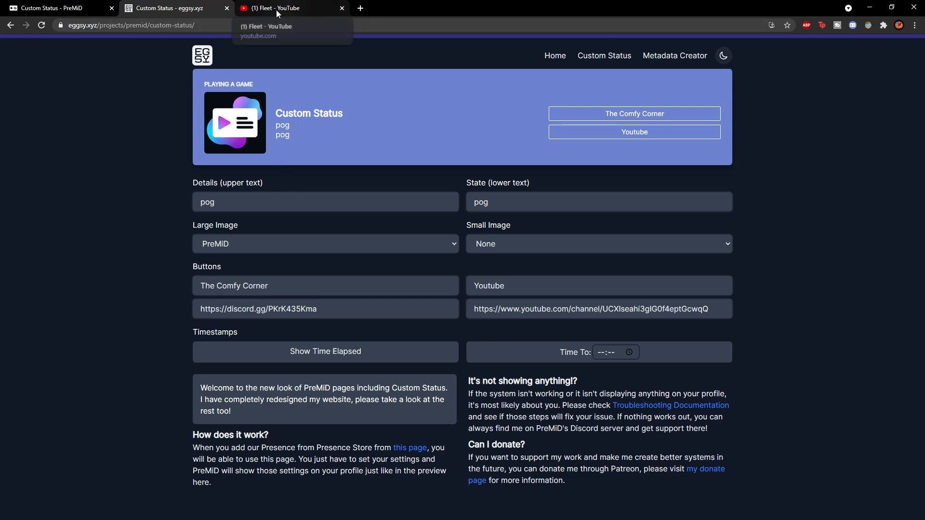
{"action": "mouse_move", "coordinate": [777, 10]}
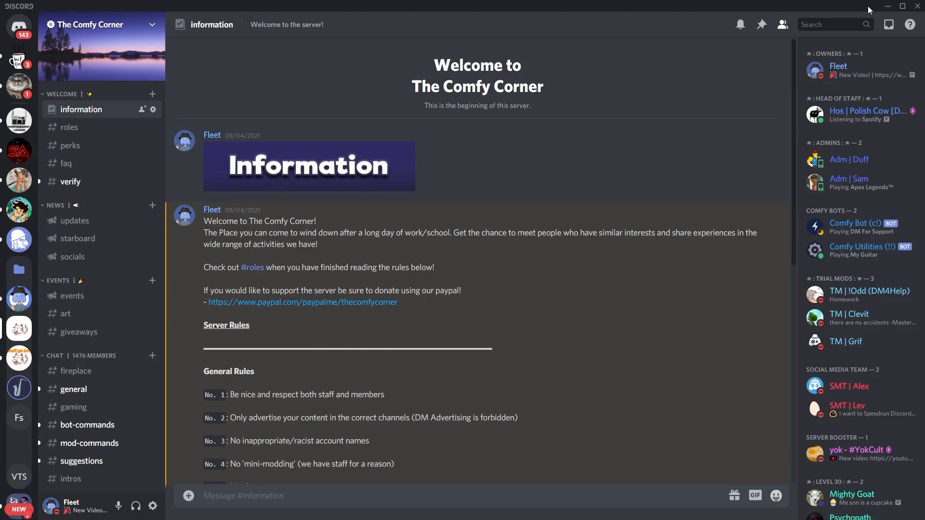
{"action": "mouse_move", "coordinate": [840, 67]}
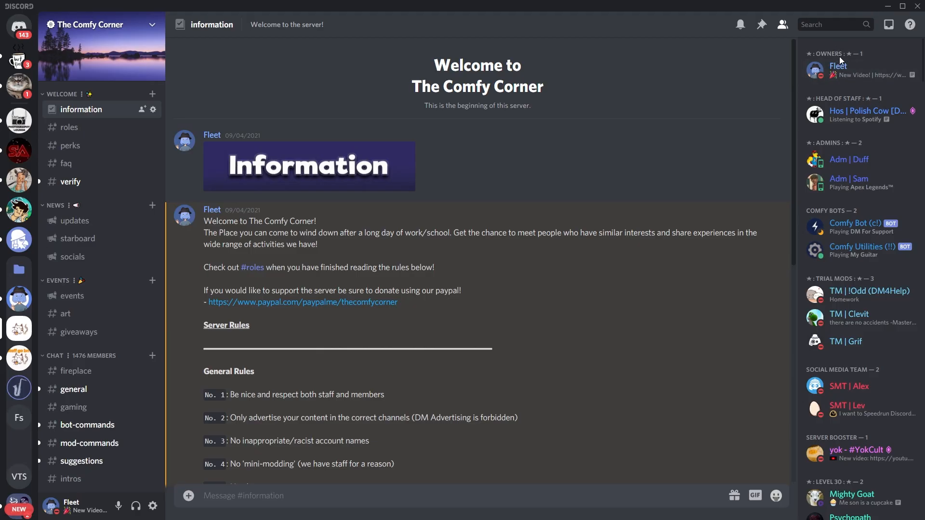
View your own Discord profile showing The Comfy Corner and Youtube buttons
{"action": "left_click", "coordinate": [838, 66]}
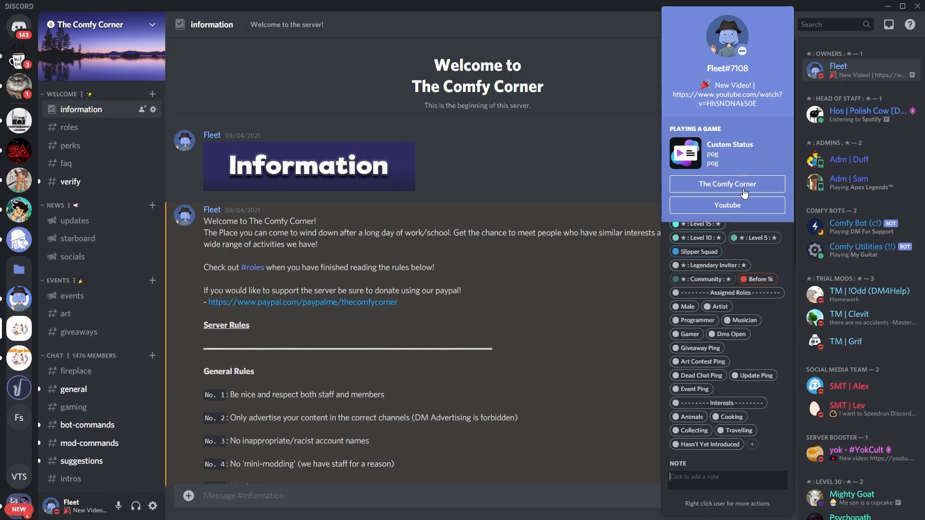
{"action": "mouse_move", "coordinate": [727, 204]}
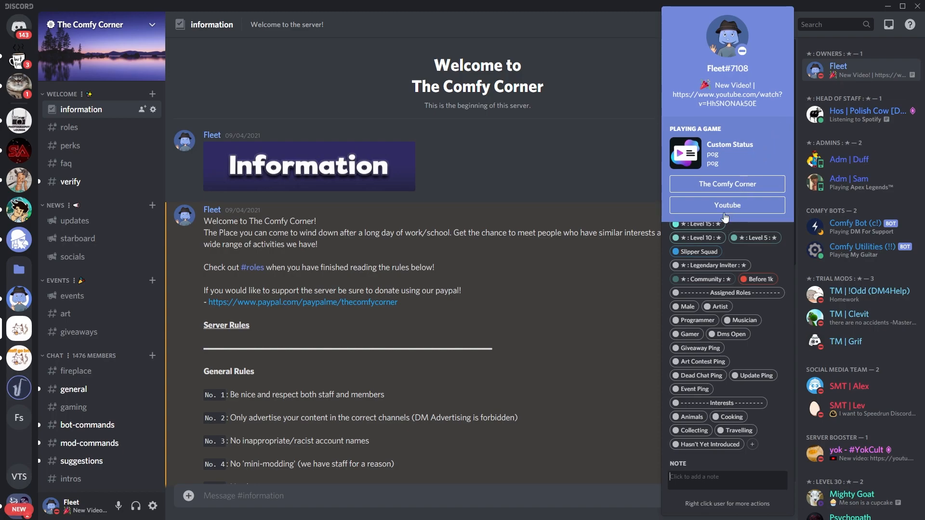